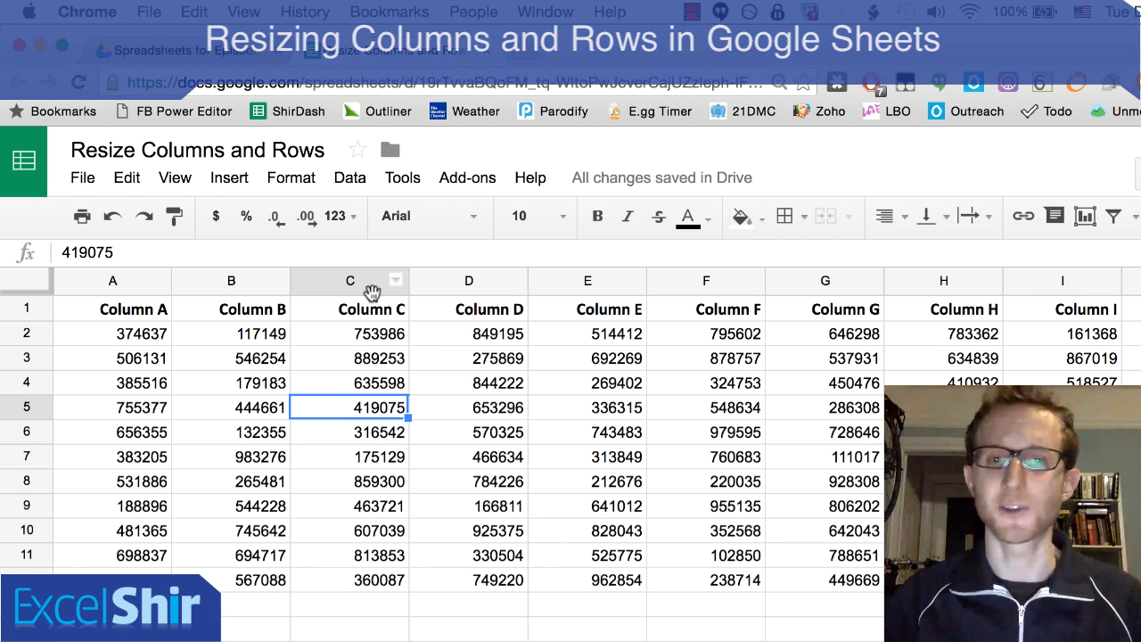
# Narrow column C by its right border so it just fits its numbers.
pyautogui.click(350, 282)
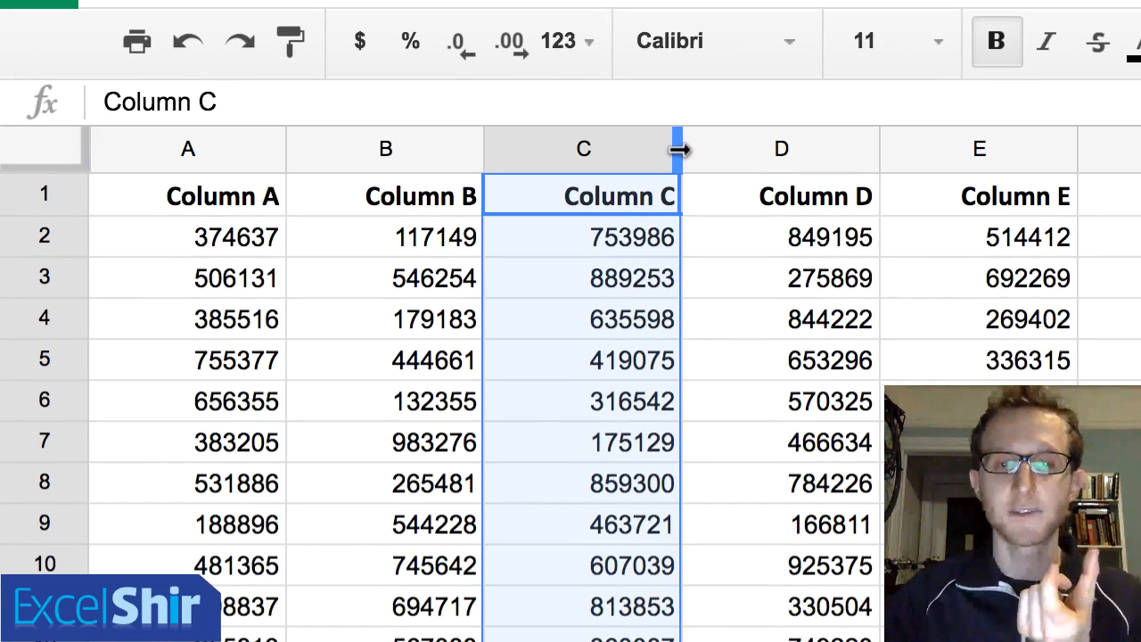
pyautogui.moveTo(682, 150); pyautogui.dragTo(640, 149)
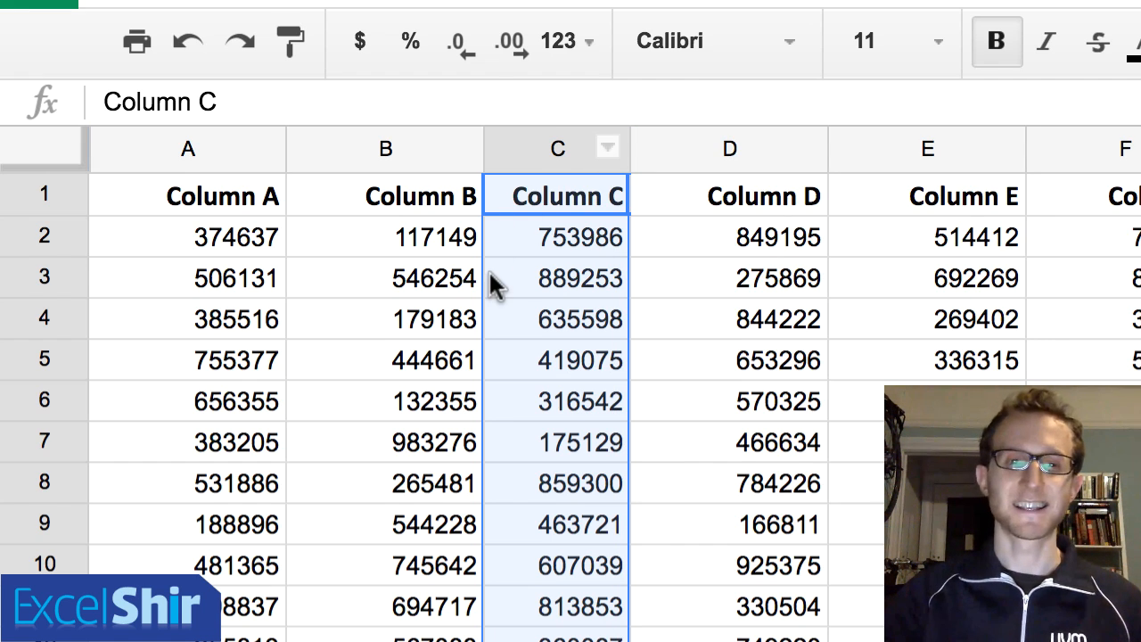
# Widen the selected columns C–F together to one larger, equal width.
pyautogui.click(579, 278)
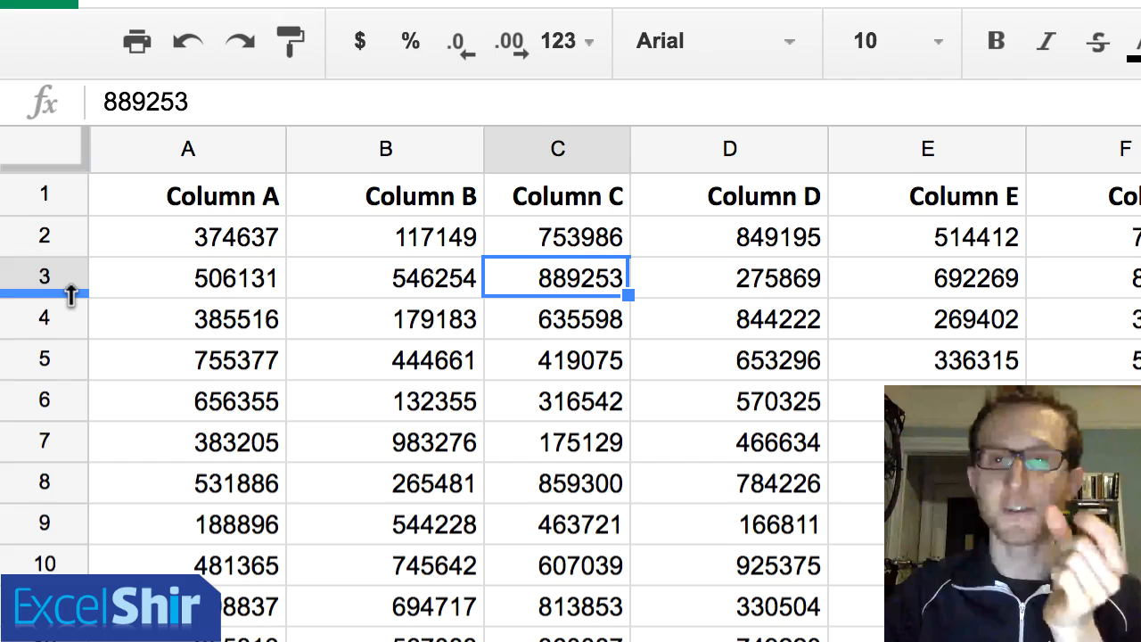
pyautogui.moveTo(70, 296); pyautogui.dragTo(70, 382)
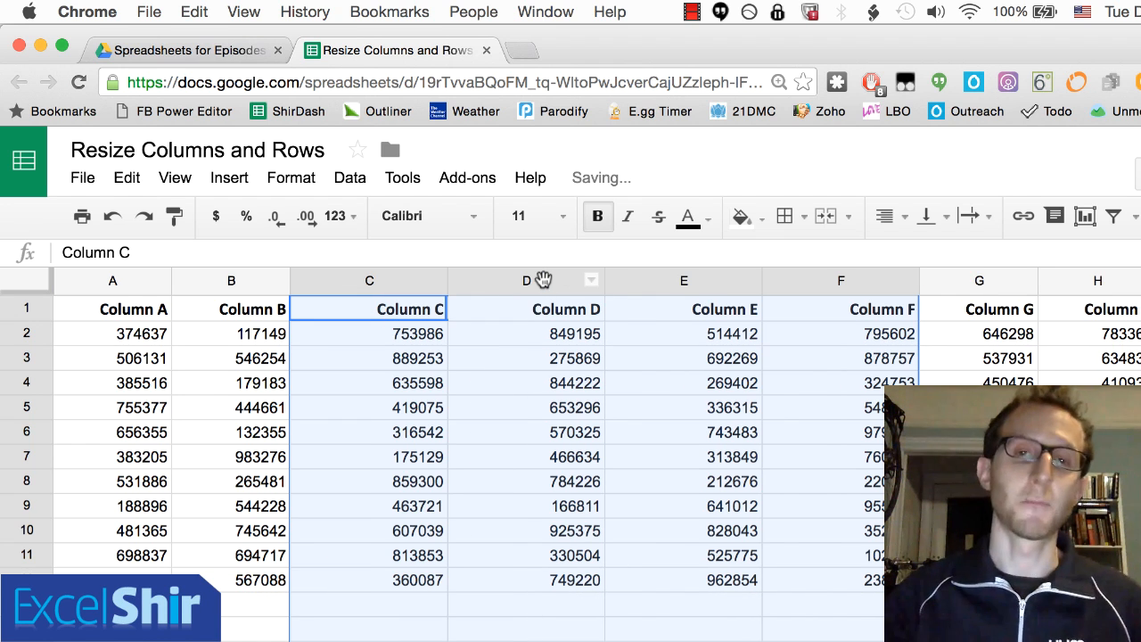
# Fit columns A–J to their data, then deselect to view the uniform result.
pyautogui.click(112, 308)
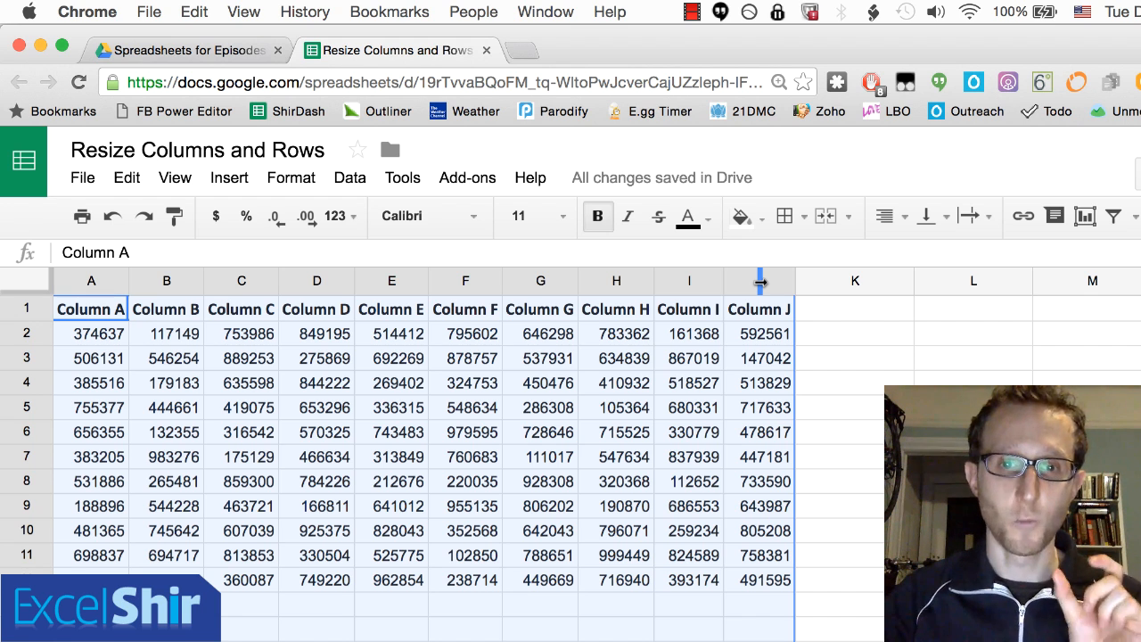
pyautogui.click(464, 382)
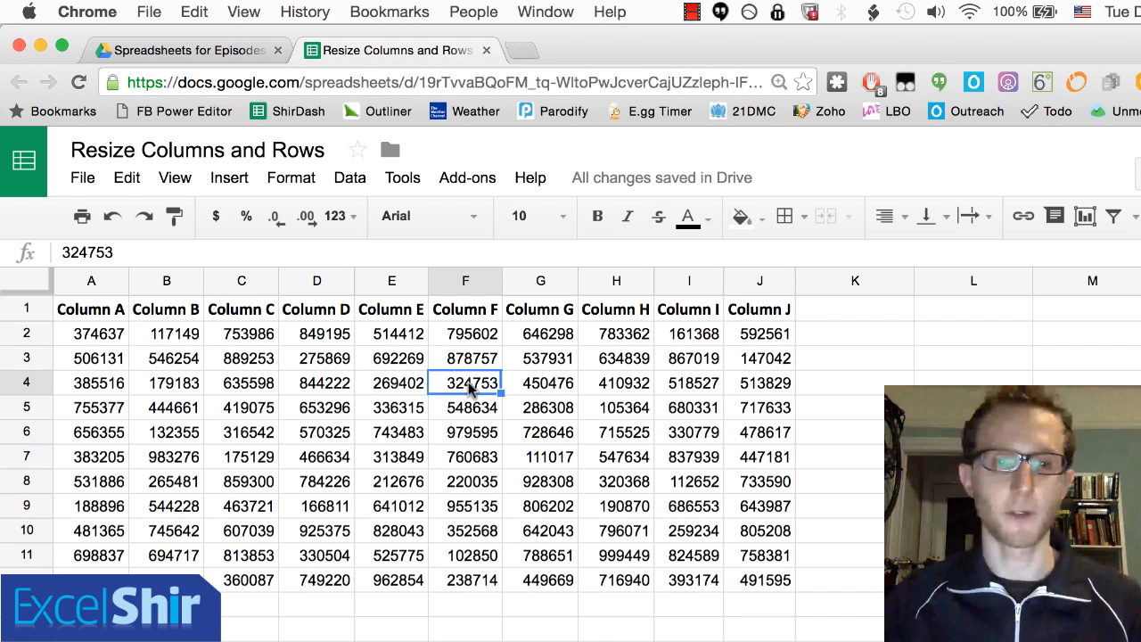
# Set column E to exactly 62 pixels via the Resize column dialog.
pyautogui.rightClick(391, 281)
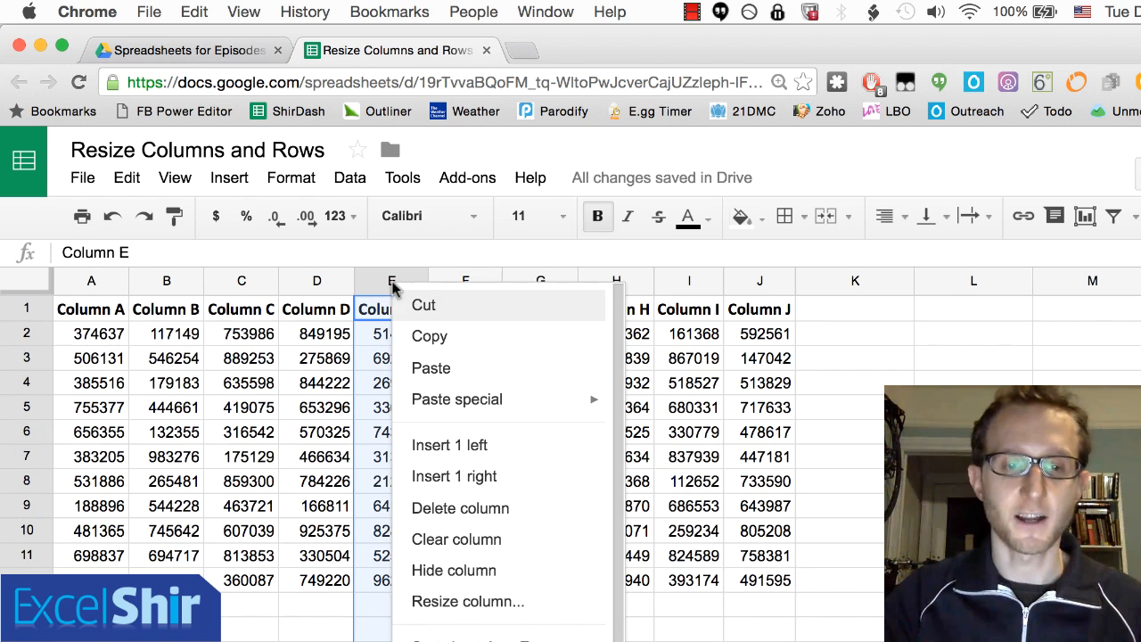
pyautogui.click(467, 600)
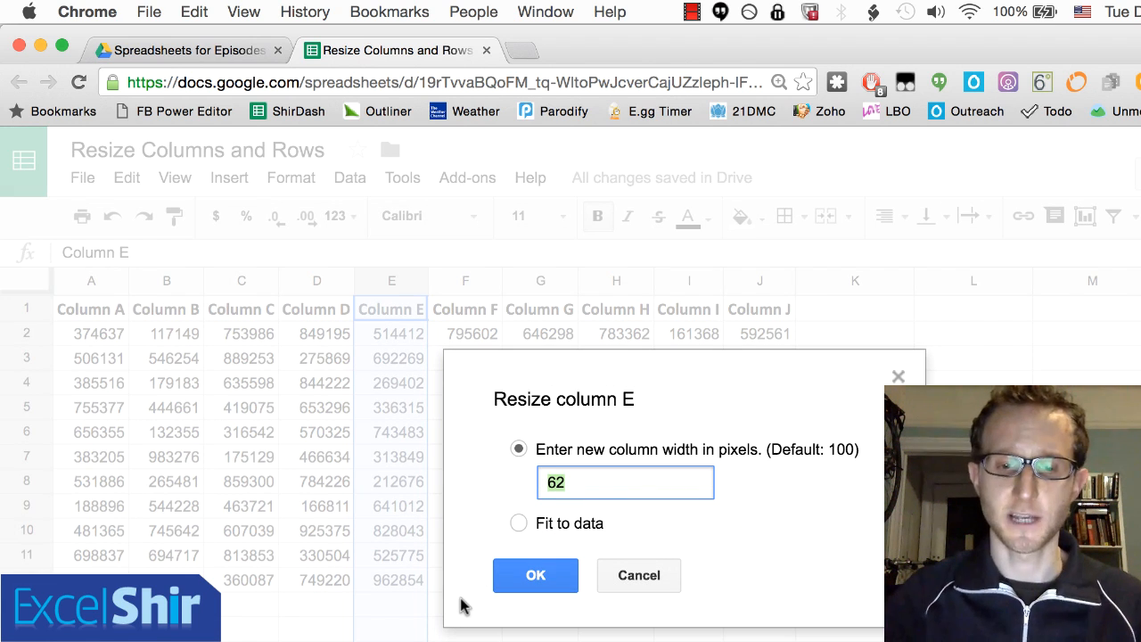
pyautogui.click(535, 574)
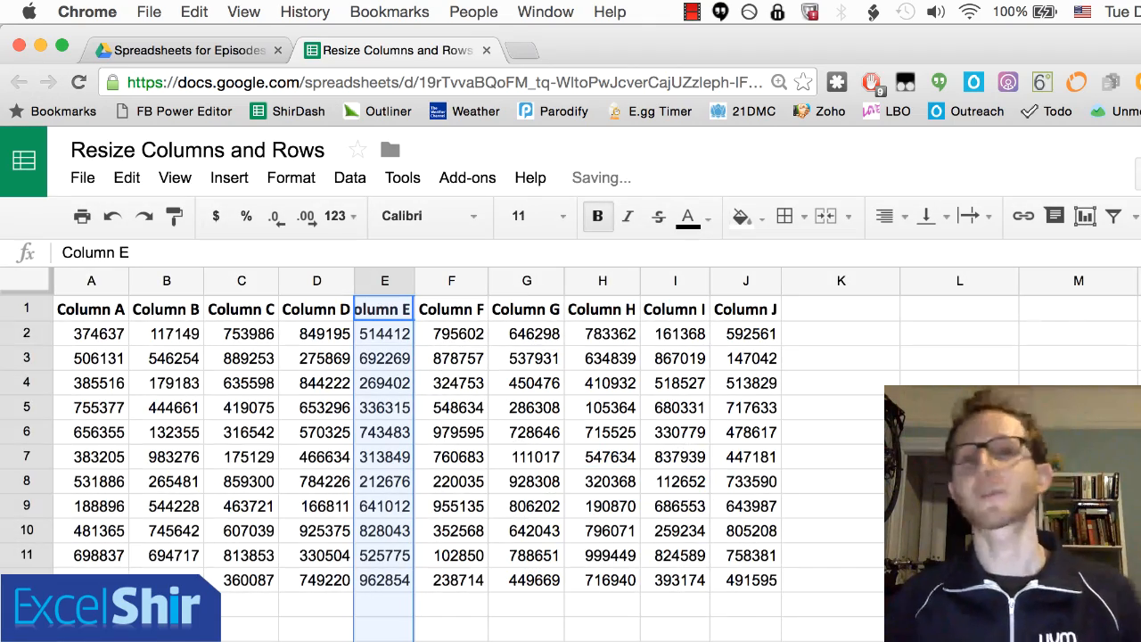